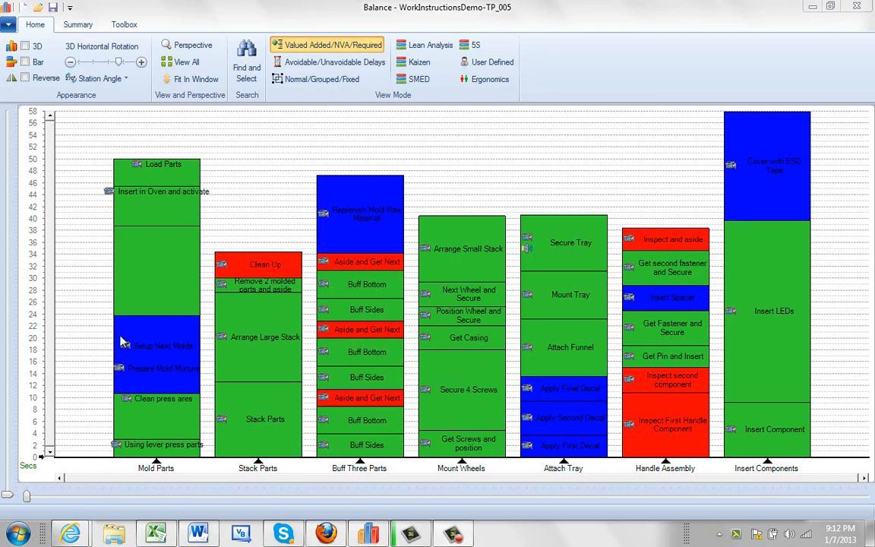
mouse_move(24, 495)
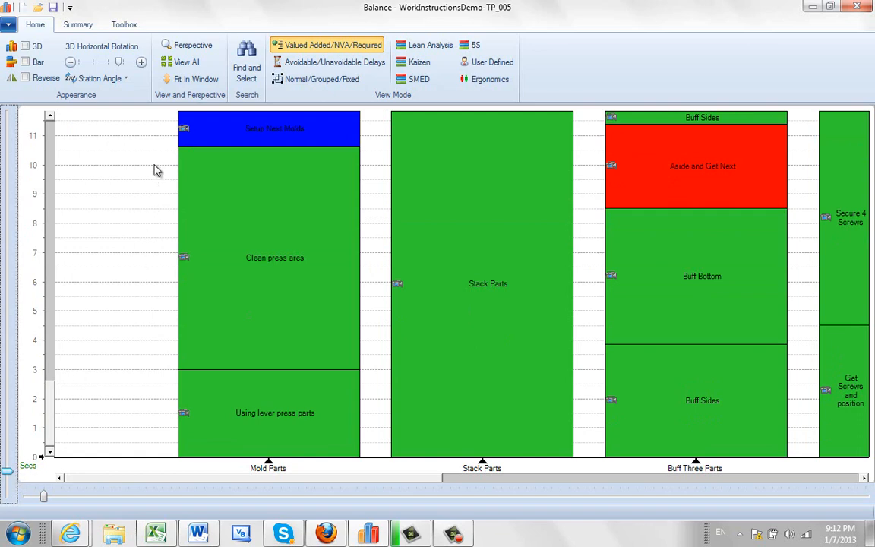
mouse_move(296, 187)
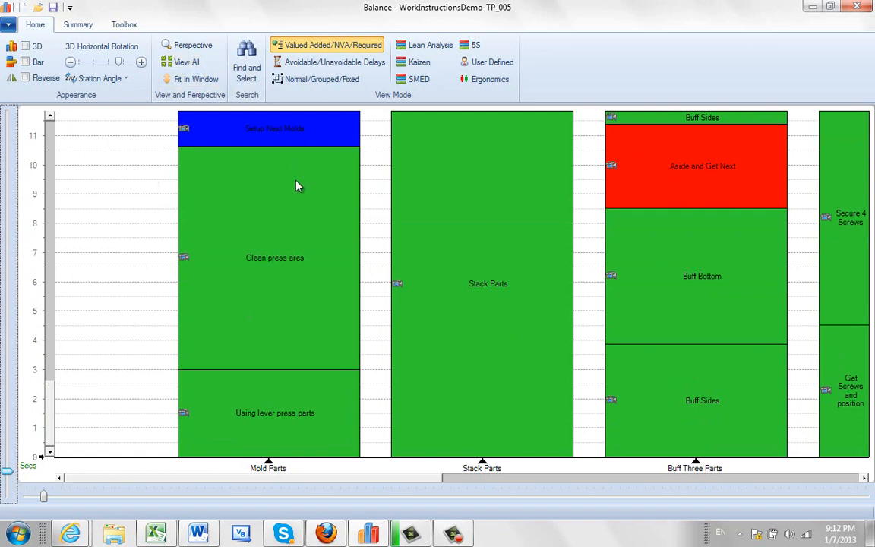
mouse_move(623, 369)
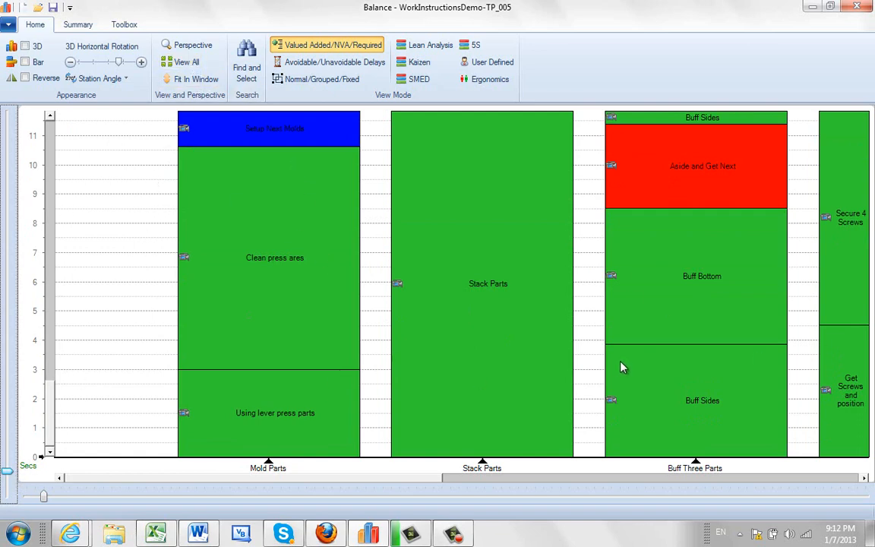
mouse_move(225, 189)
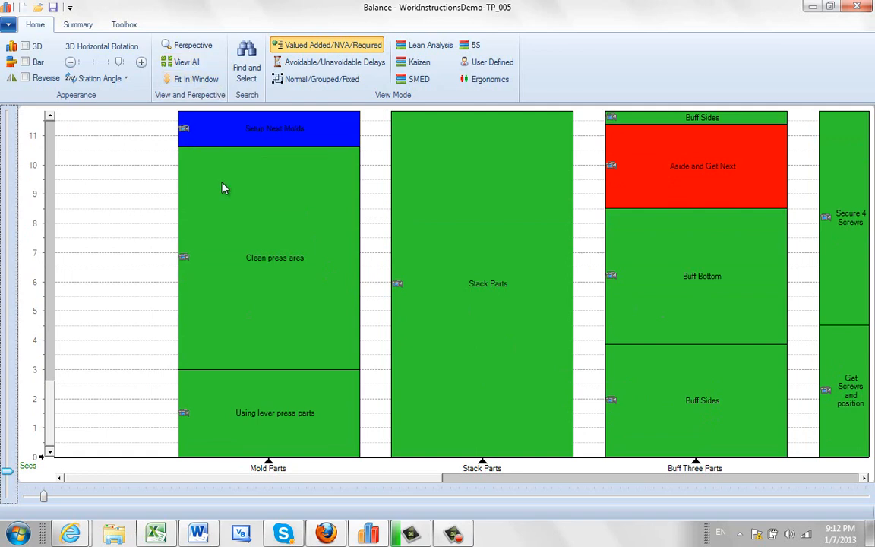
mouse_move(802, 410)
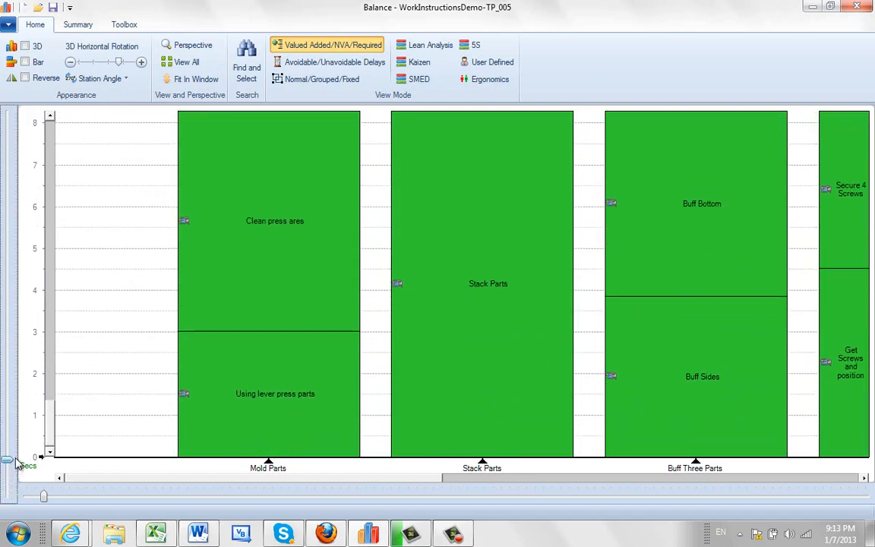
Step: Restore the chart's full 0–56 second vertical scale from the axis corner
click(196, 79)
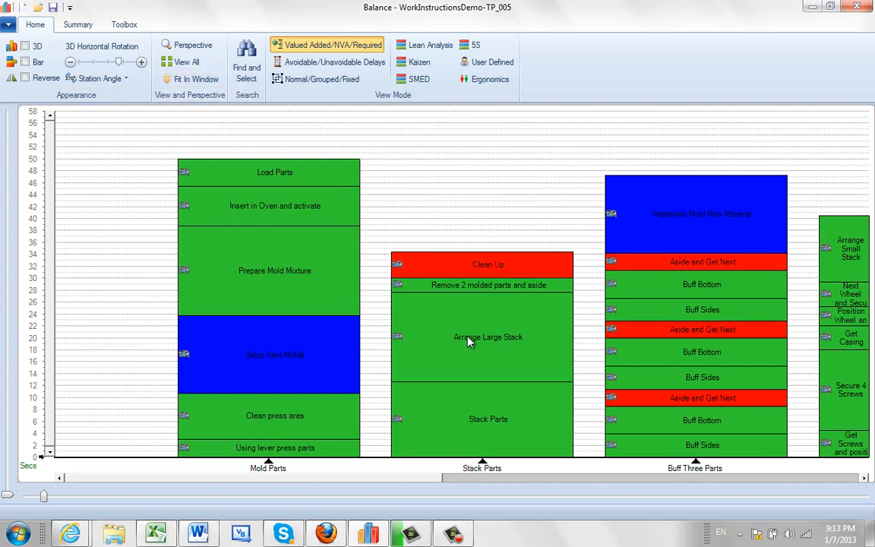
mouse_move(500, 313)
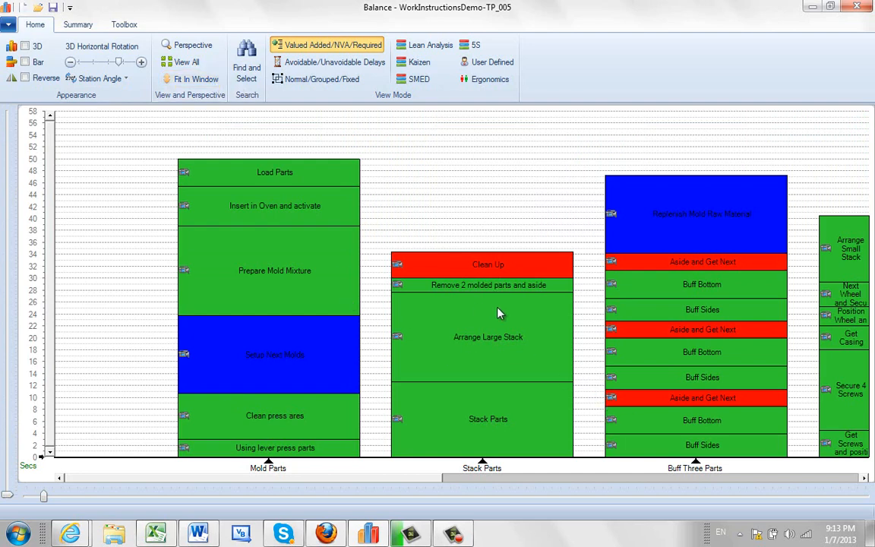
Step: Show the Perspective miniature overview and reset the main chart's time scale to full height
click(191, 46)
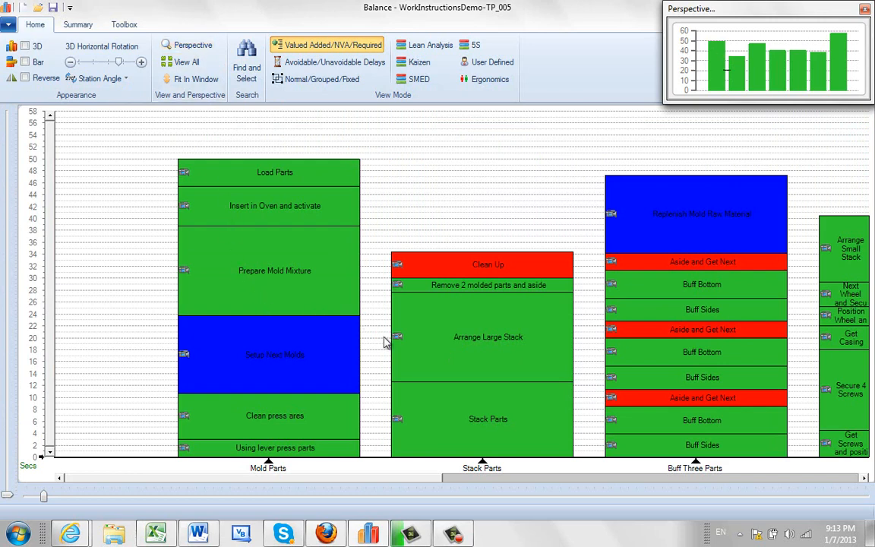
mouse_move(661, 322)
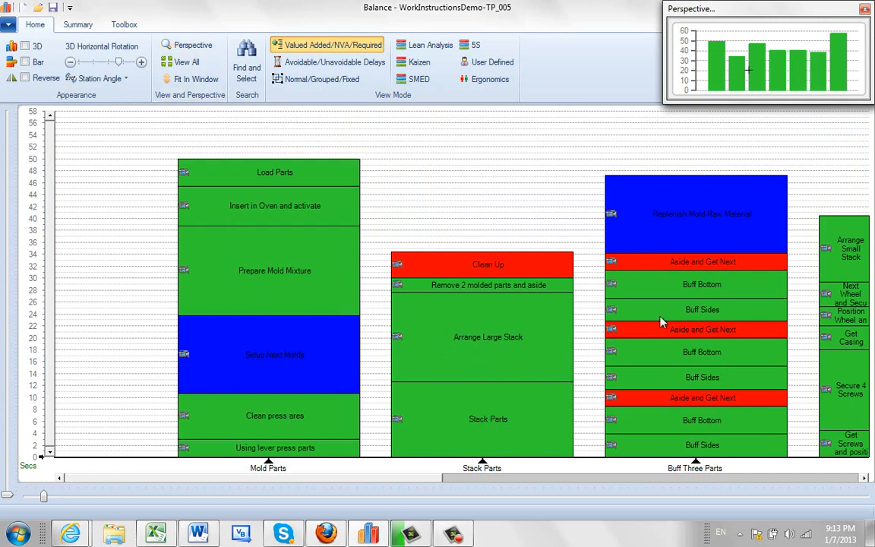
mouse_move(571, 311)
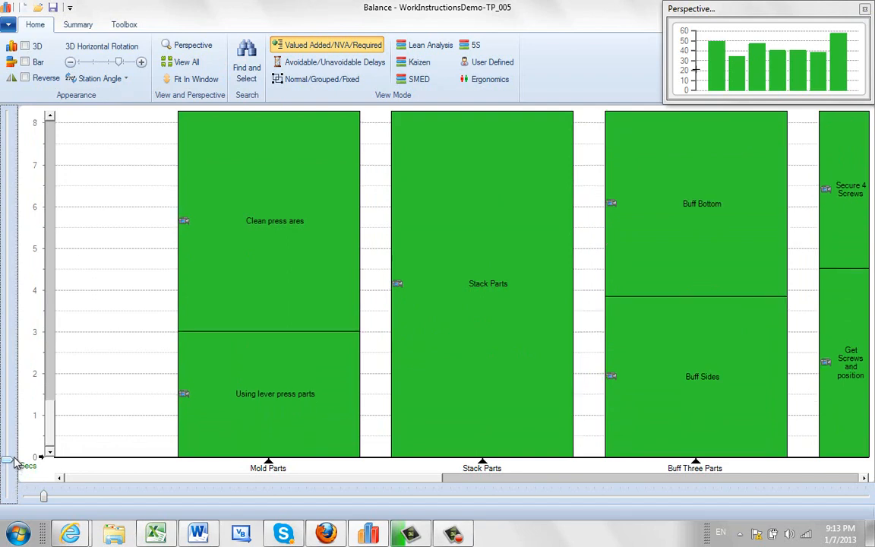
click(195, 79)
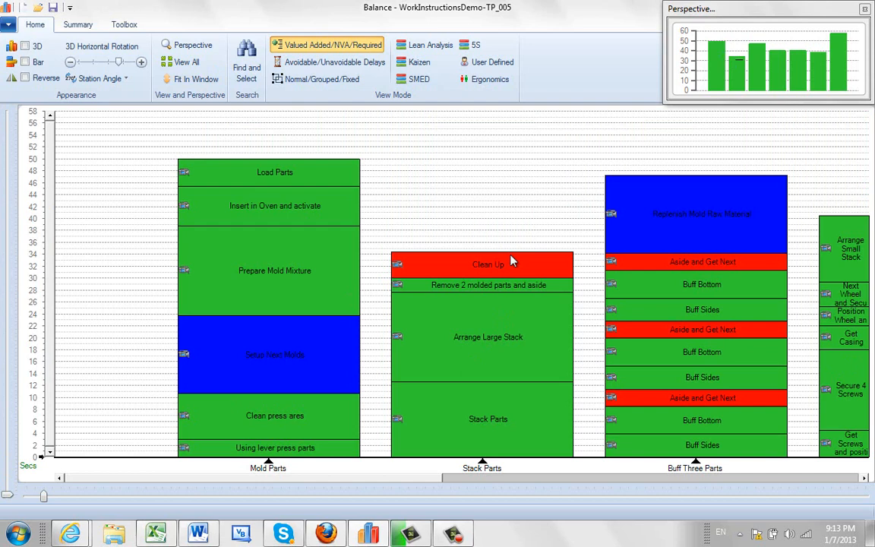
mouse_move(547, 355)
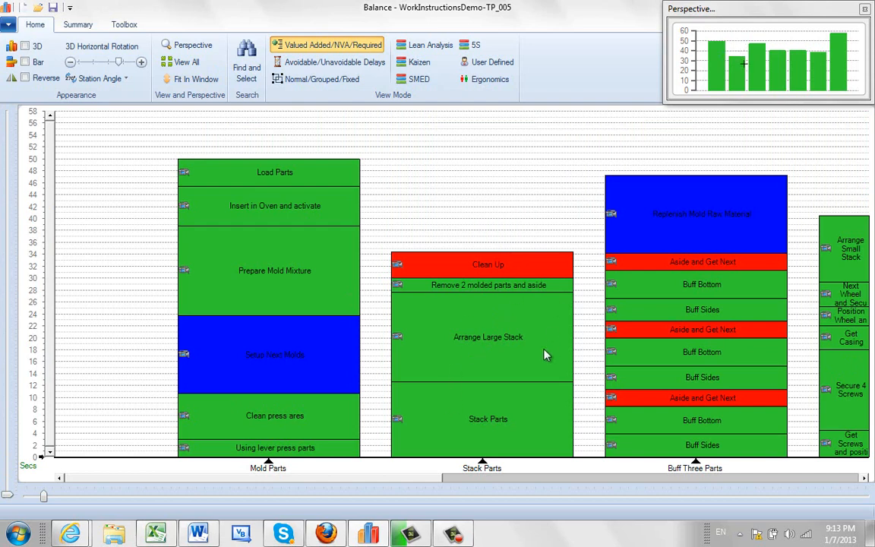
mouse_move(814, 298)
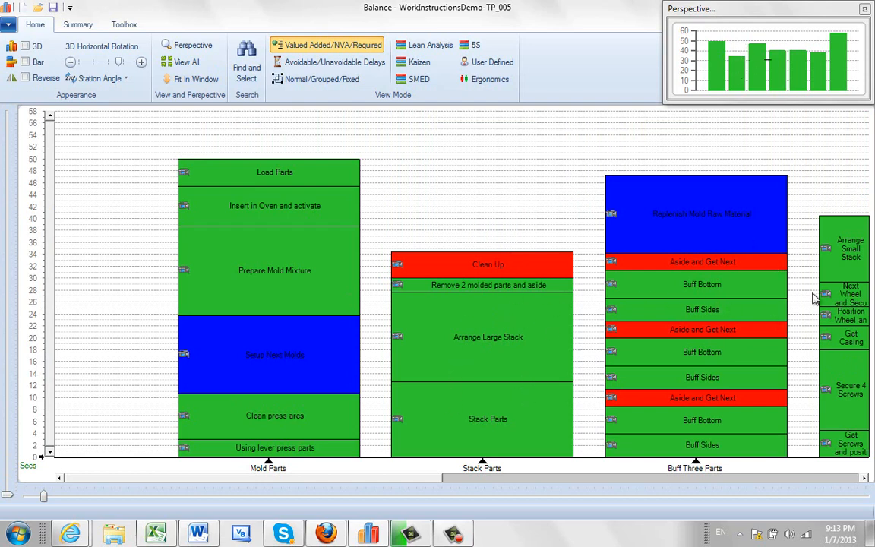